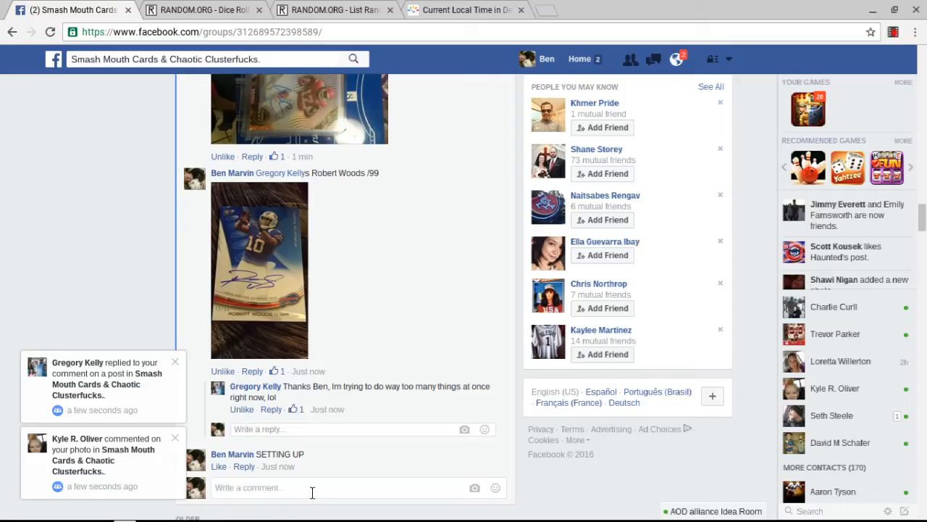
Post a 'live' comment in the group thread and review the card-photo replies
text(live)
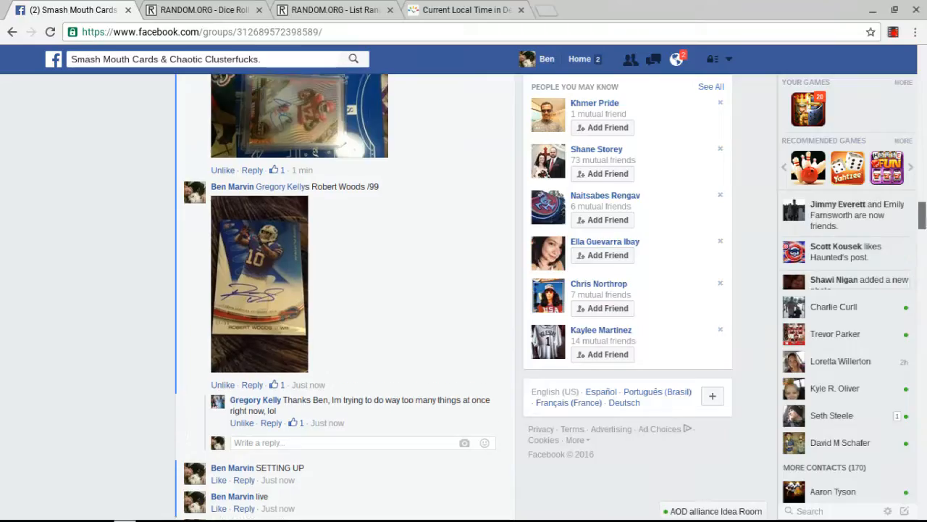
scroll(down, 3)
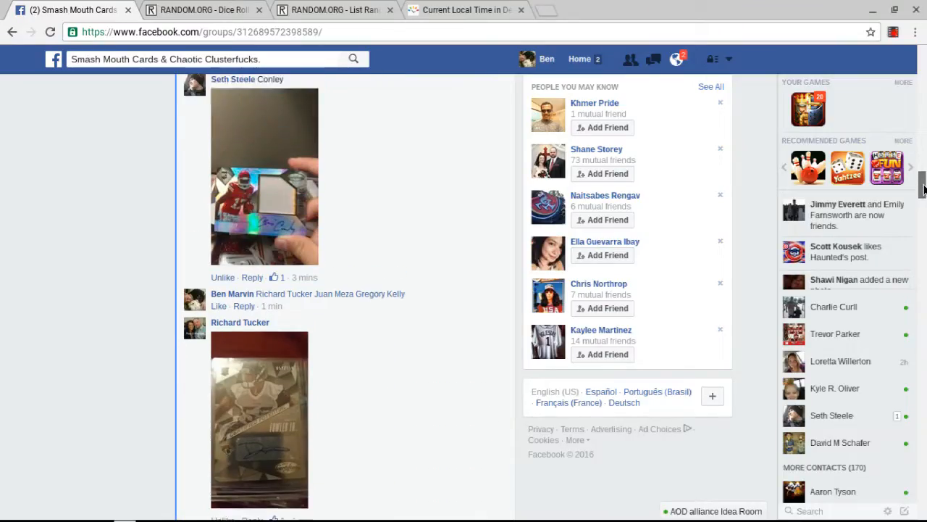
scroll(down, 3)
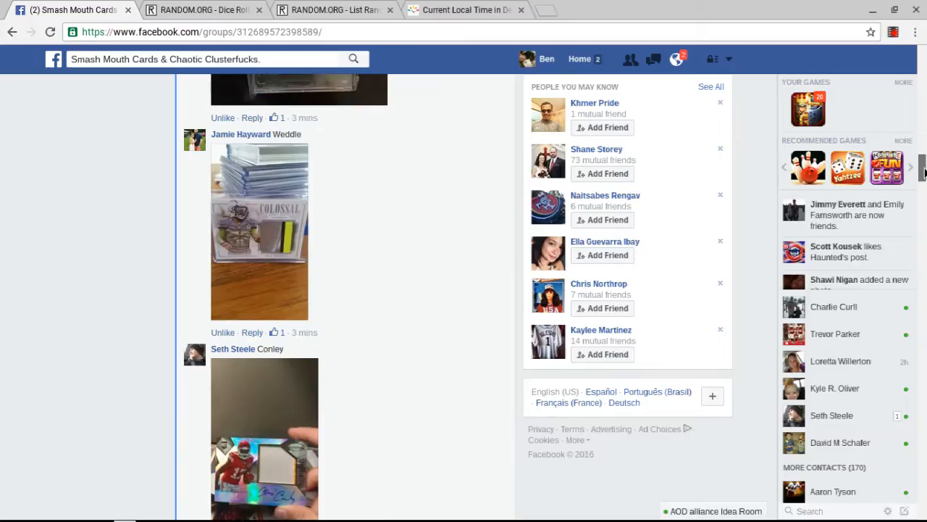
scroll(down, 3)
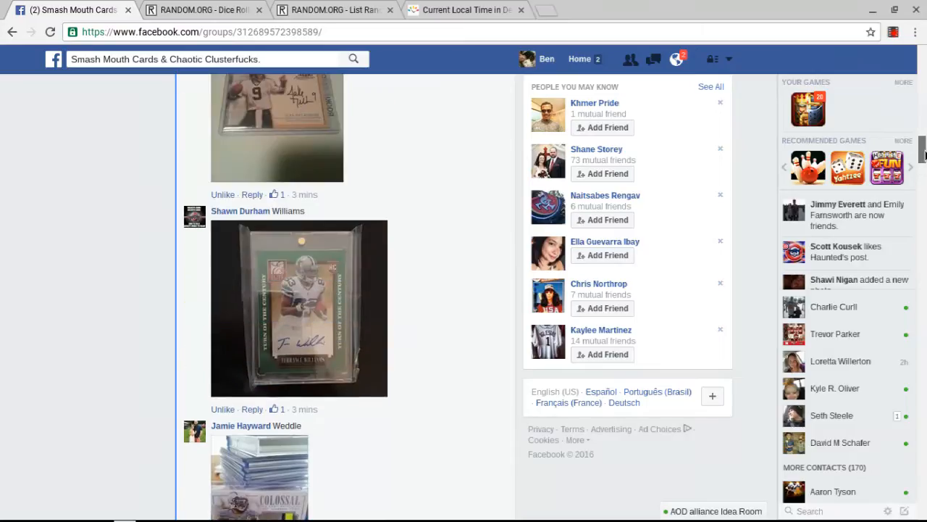
scroll(down, 3)
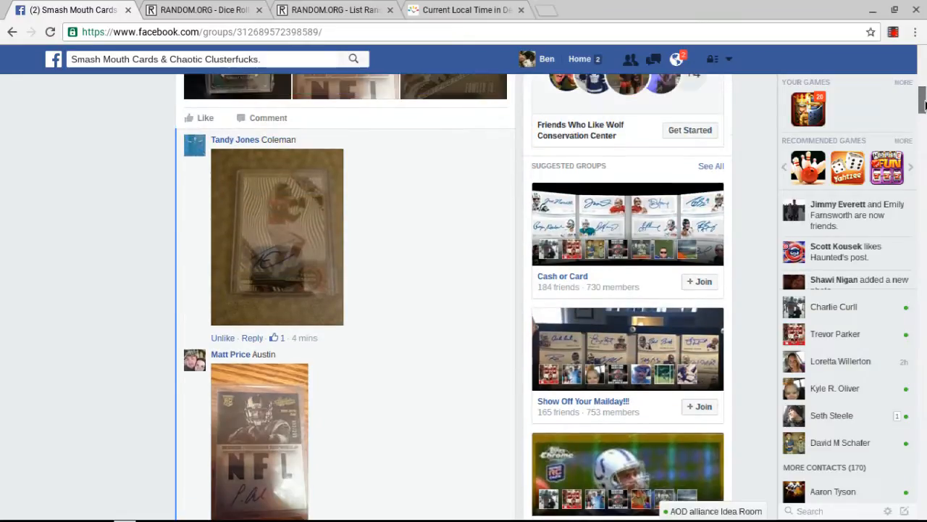
Check Detroit's local time, then select and copy the post's ten numbered player names
click(464, 10)
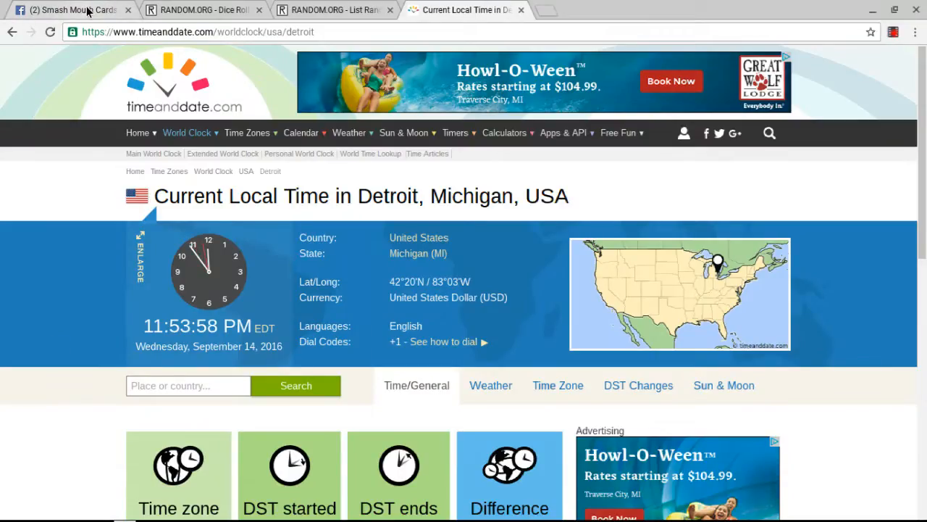
click(65, 9)
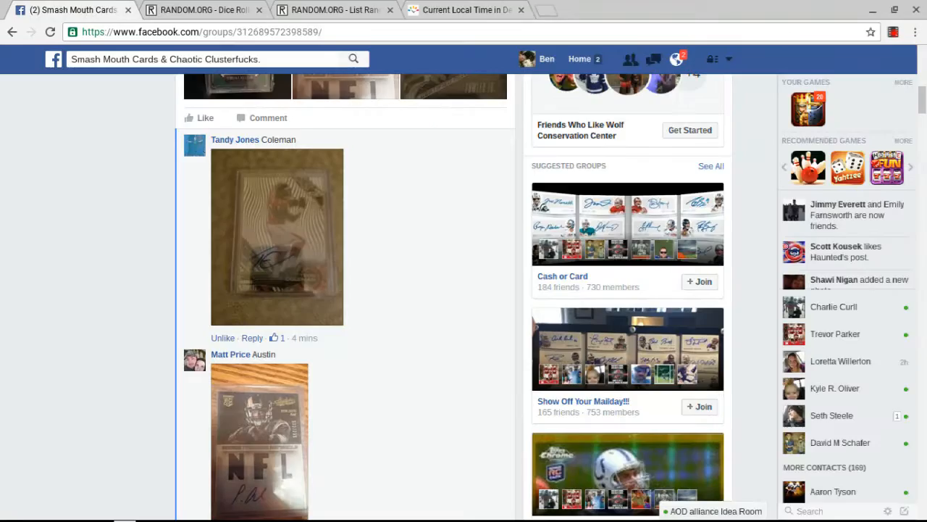
scroll(up, 3)
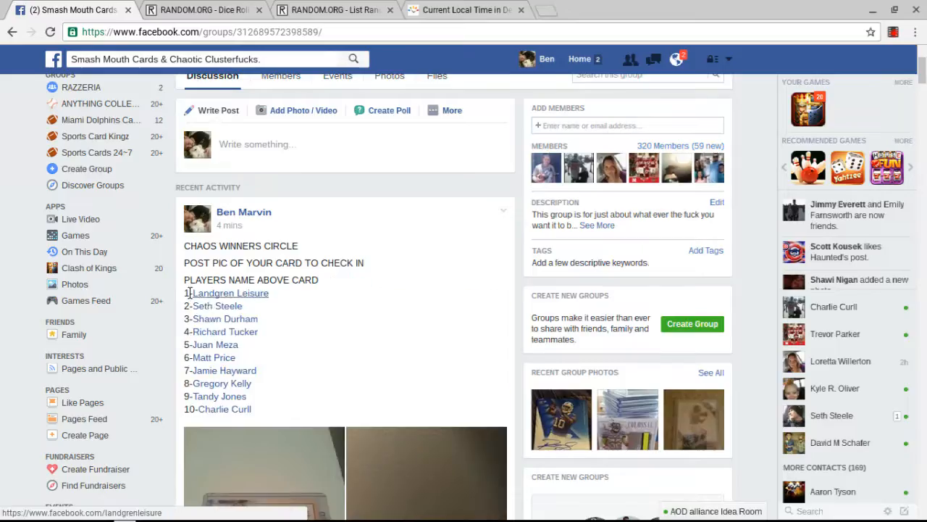
drag(190, 292, 286, 415)
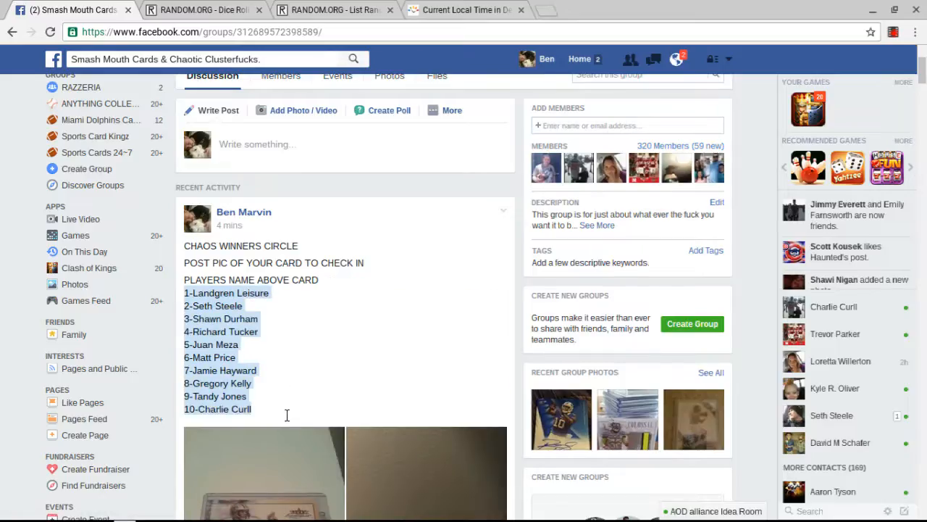
right_click(286, 415)
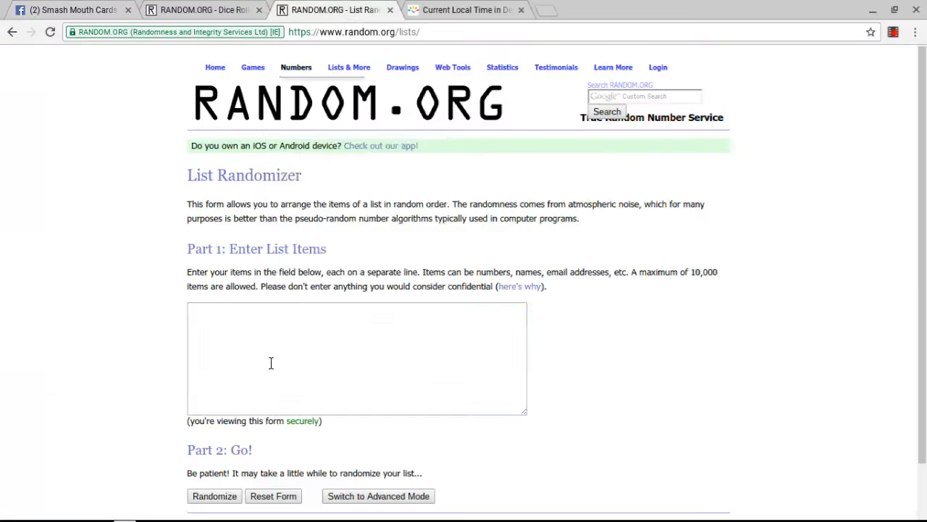
Paste the ten player names, starting with 1-Landgren Leisure, into the List Randomizer box
text(1-Landgren Leisure)
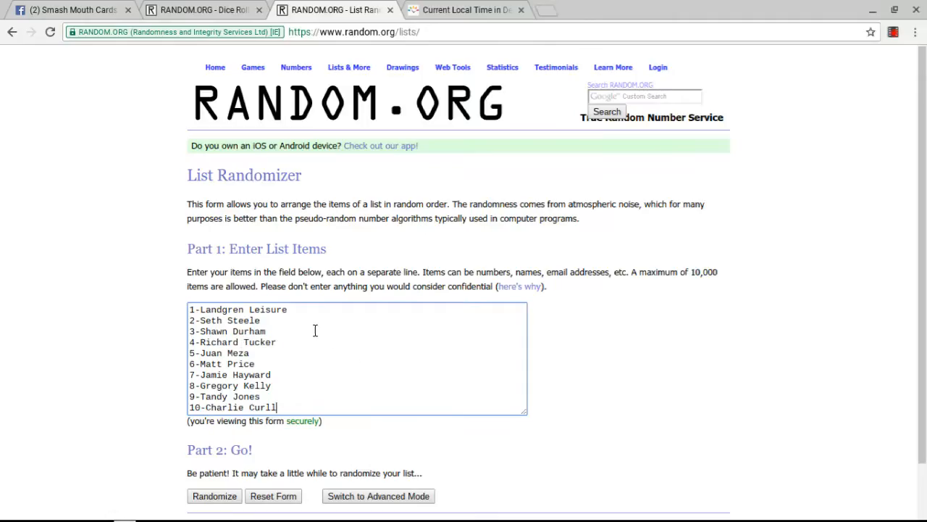
mouse_move(197, 372)
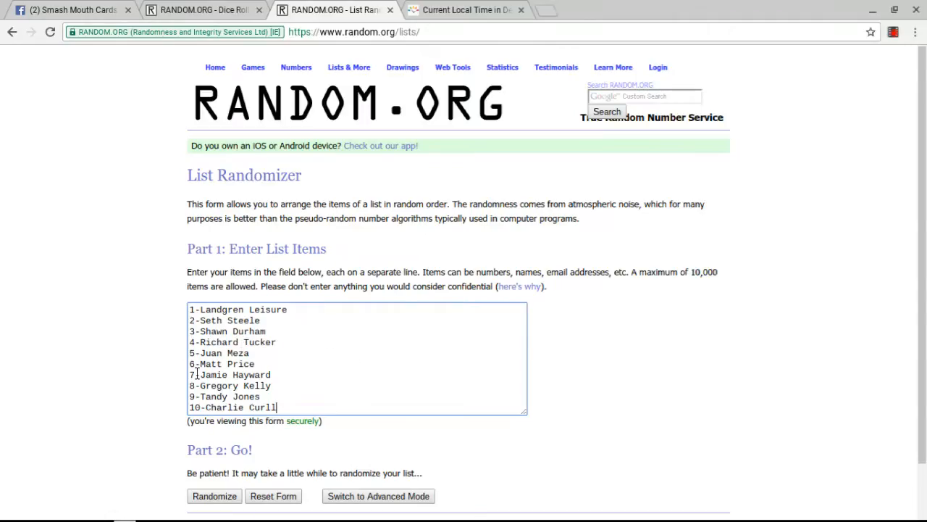
mouse_move(385, 396)
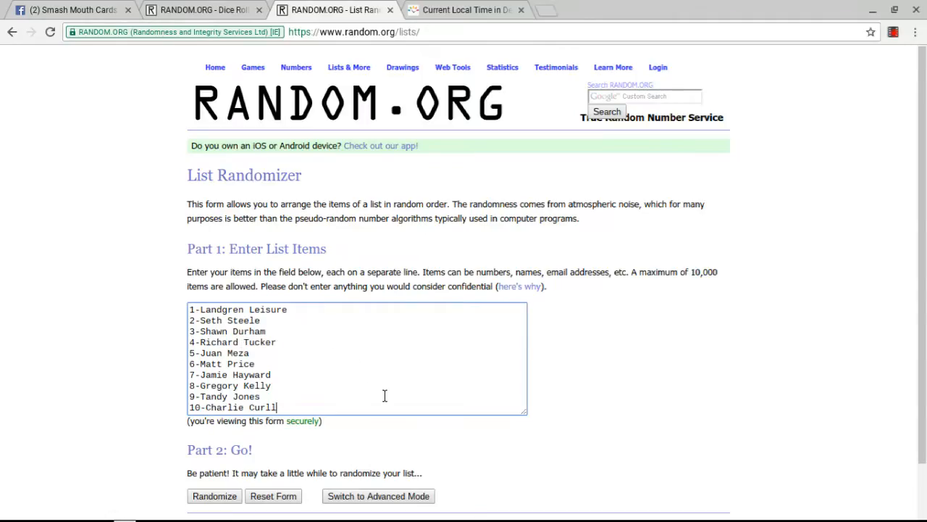
mouse_move(348, 407)
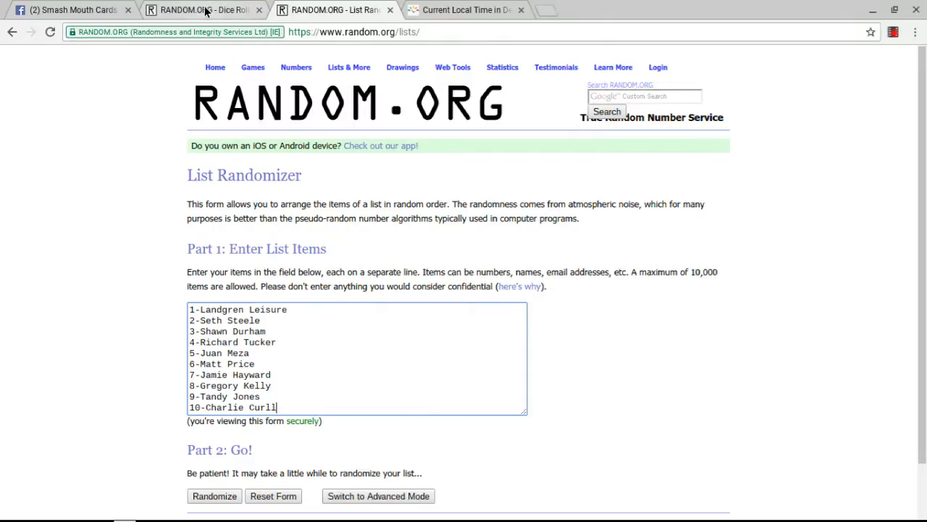
Roll two dice on the Dice Roller (a three and a five) and recheck Detroit's time
click(195, 9)
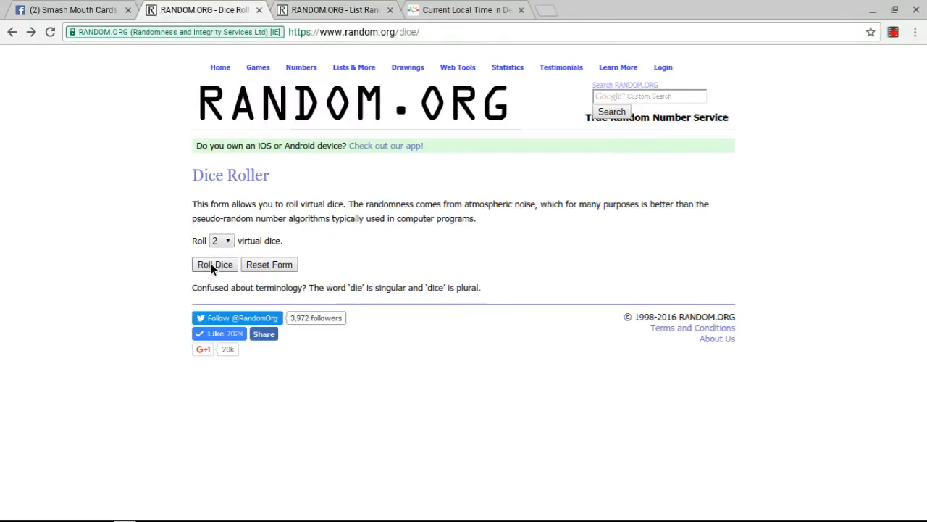
click(214, 264)
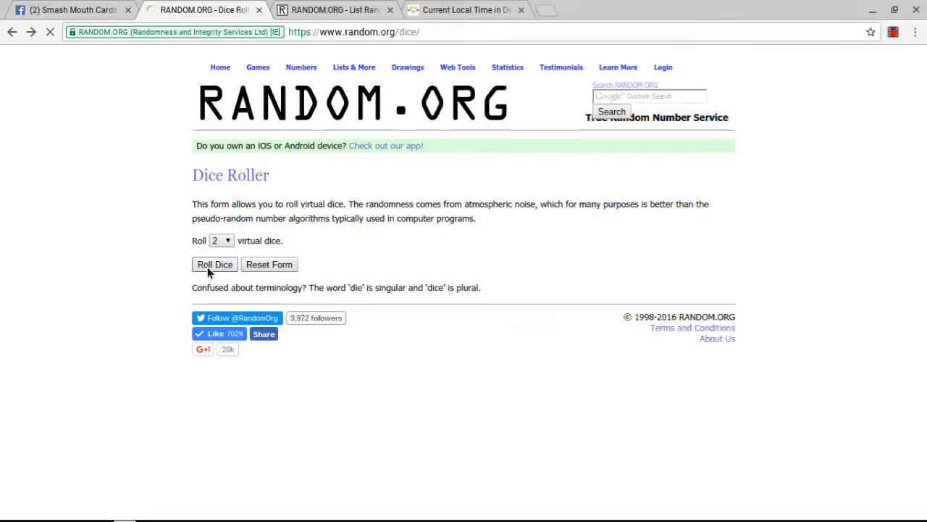
click(215, 264)
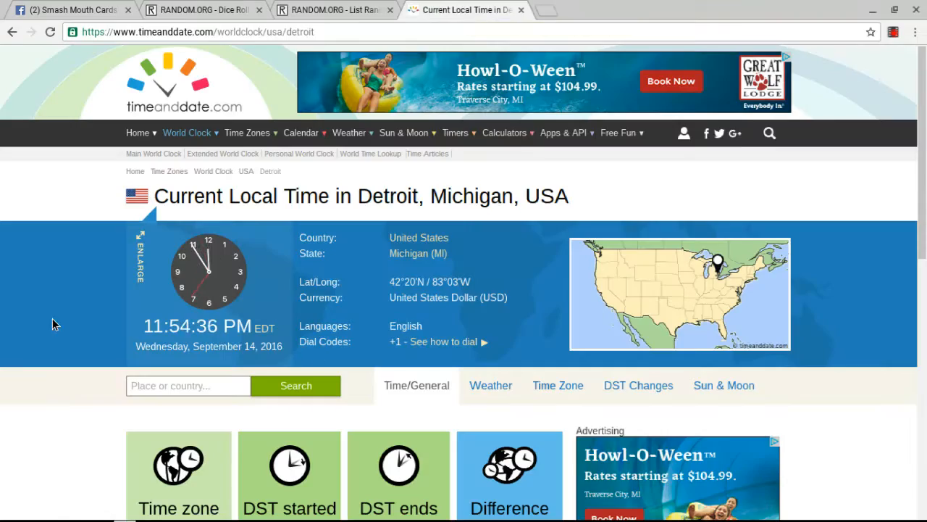
click(203, 9)
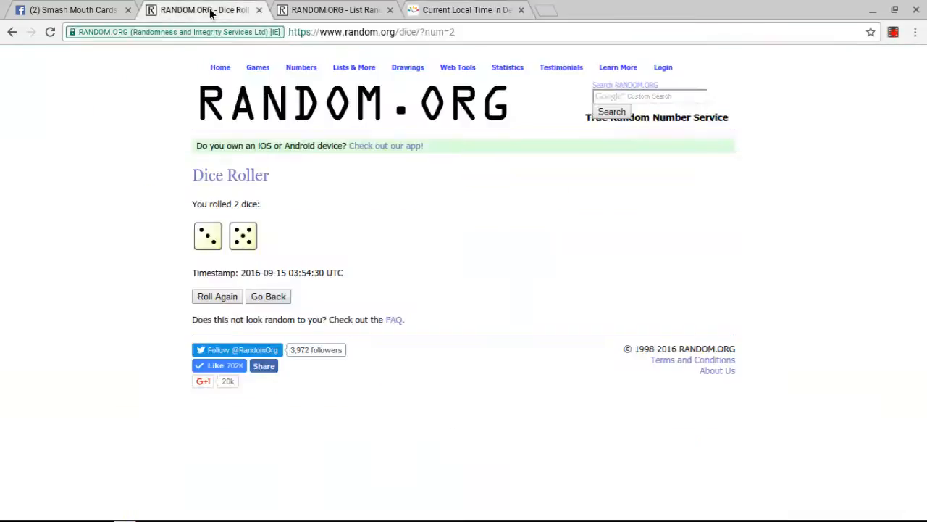
click(464, 10)
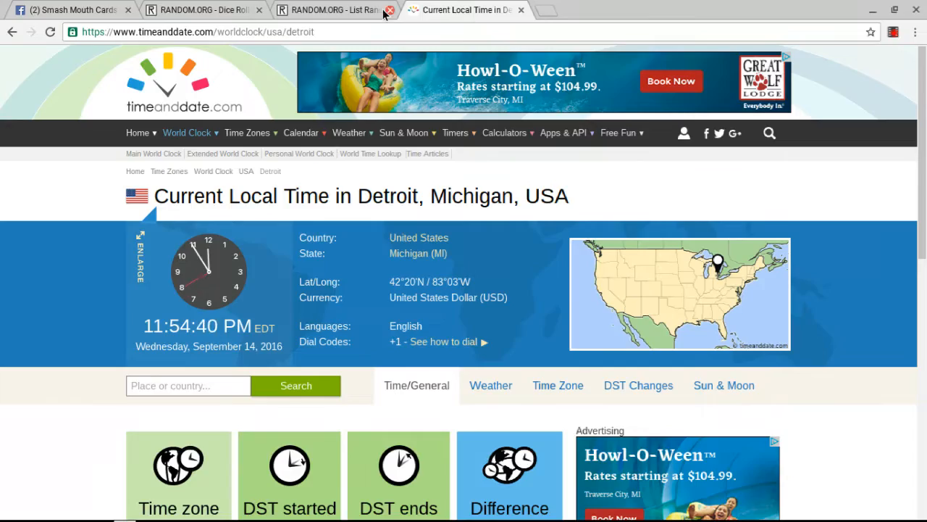
click(333, 10)
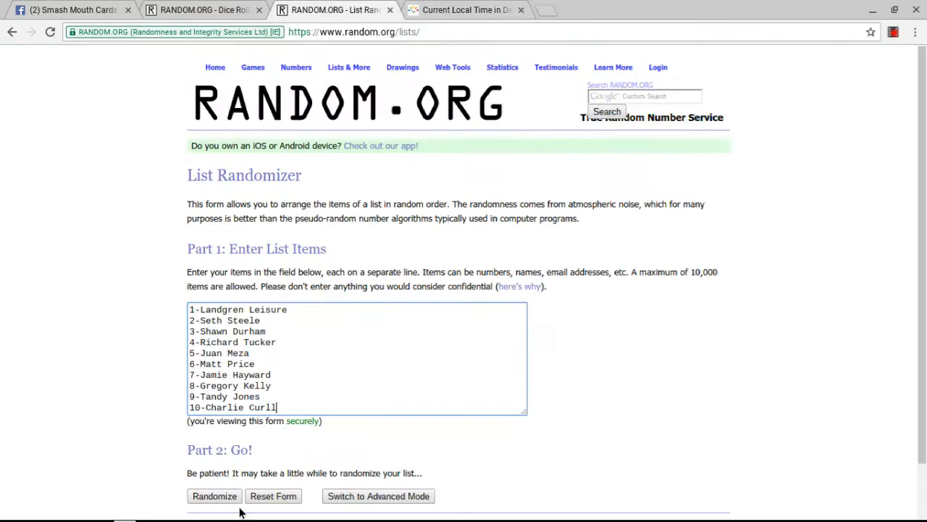
click(214, 495)
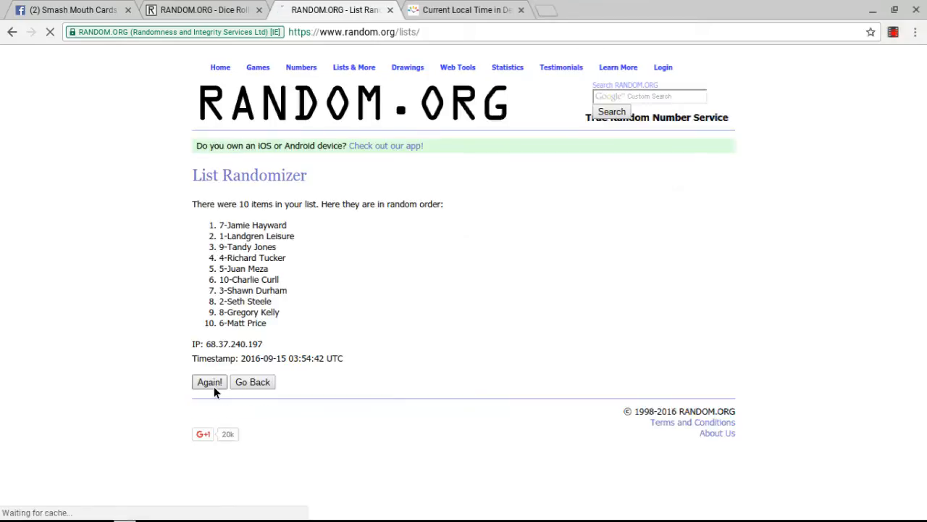
click(210, 382)
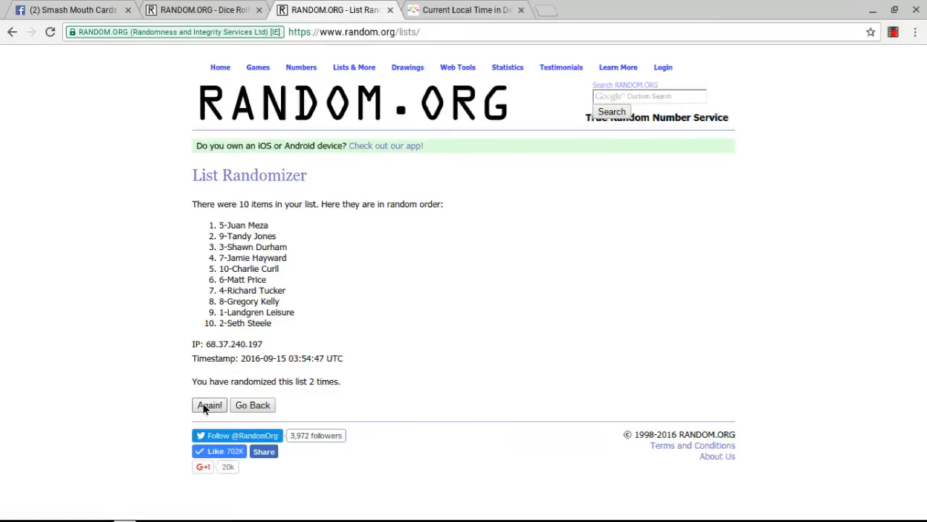
click(209, 404)
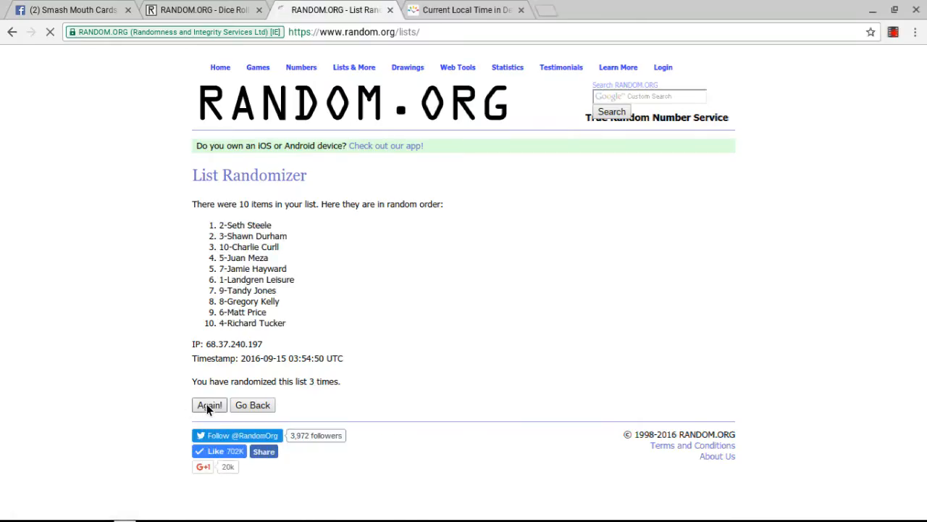
click(210, 405)
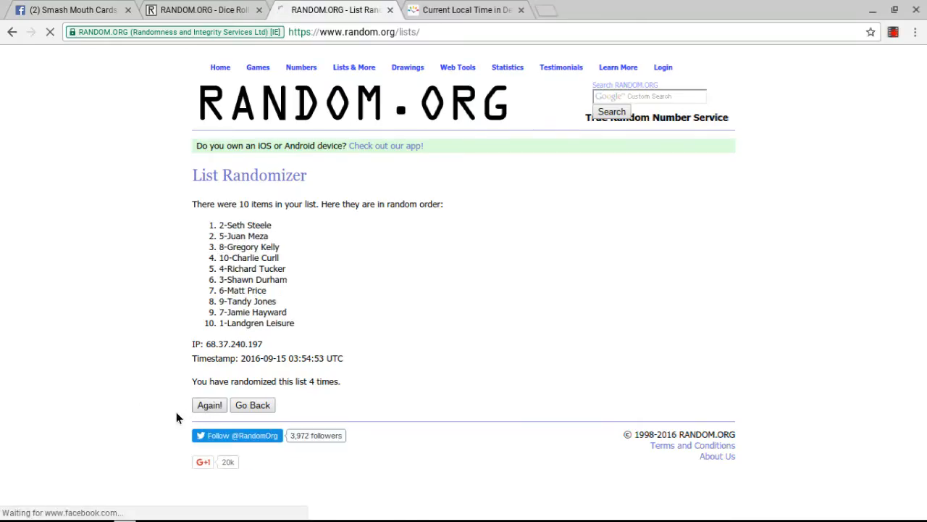
click(210, 404)
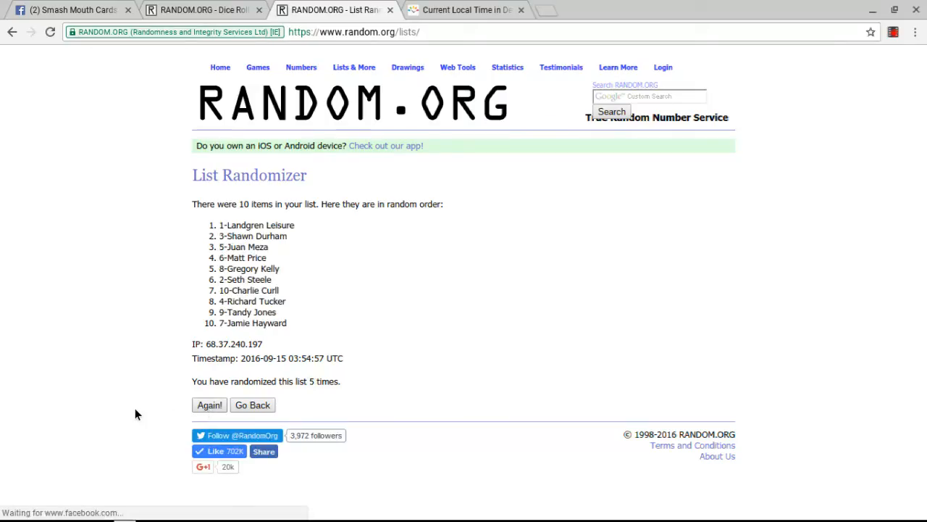
click(209, 404)
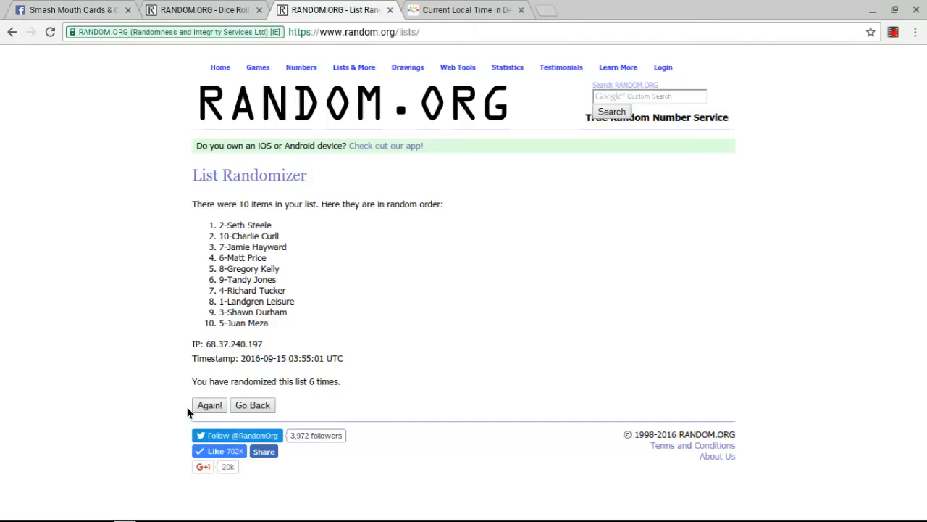
click(209, 404)
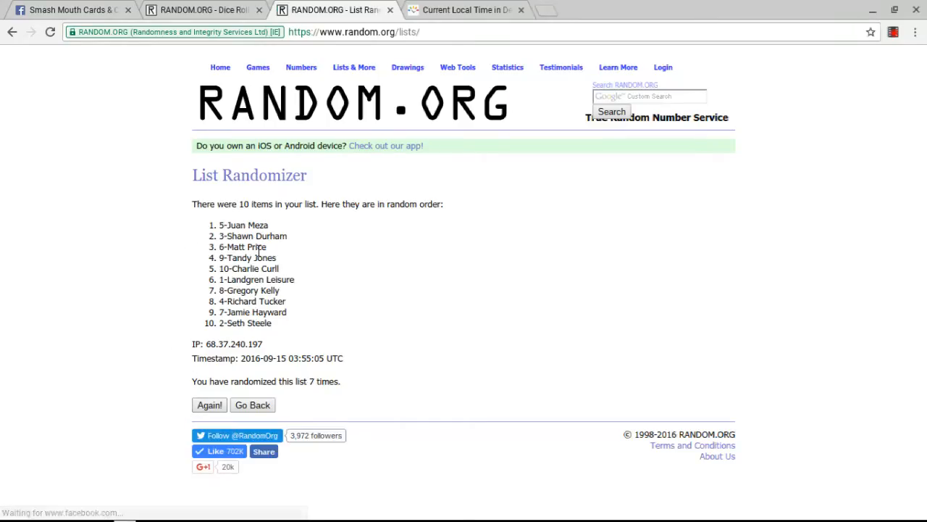
mouse_move(288, 336)
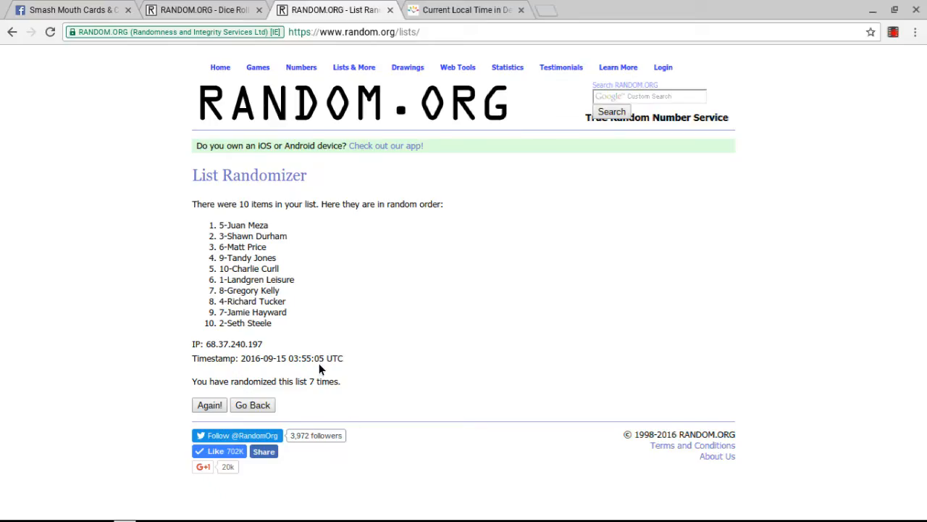
Review the dice roll result and Detroit local time before returning to the name list
click(203, 9)
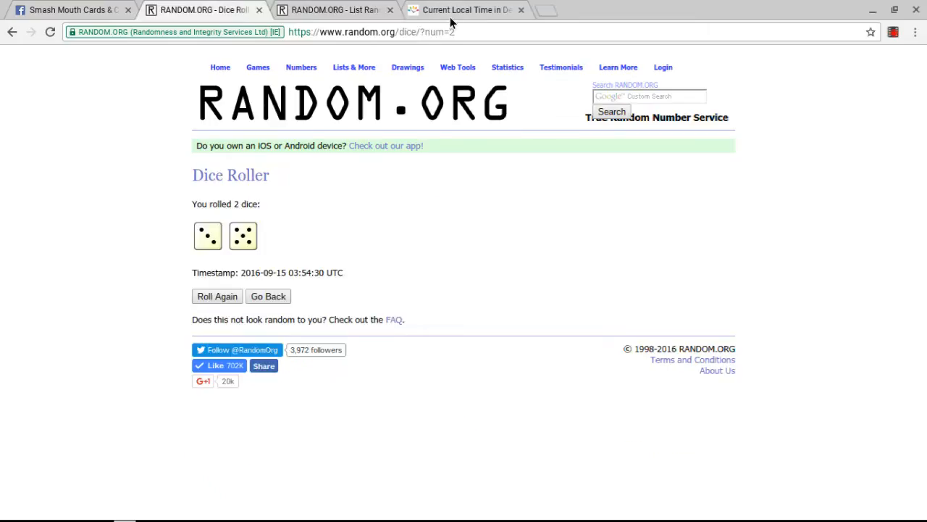
click(464, 10)
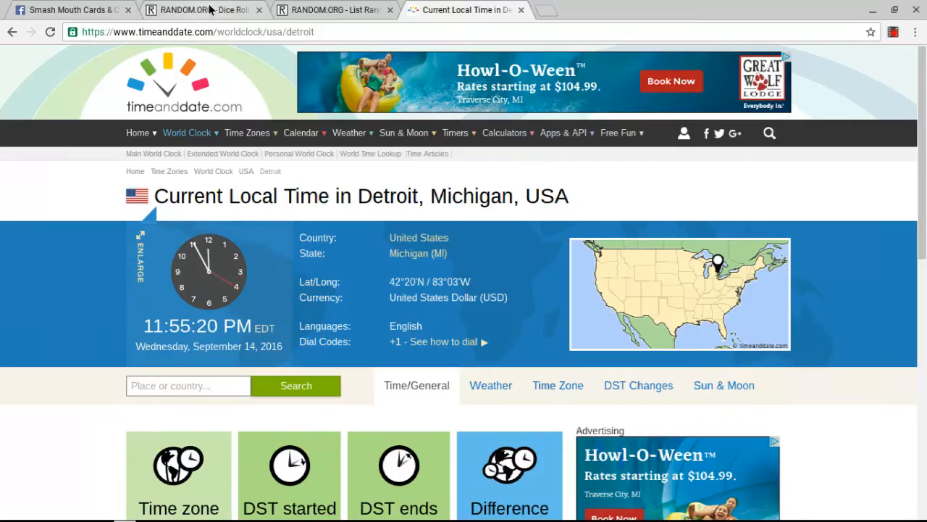
click(195, 9)
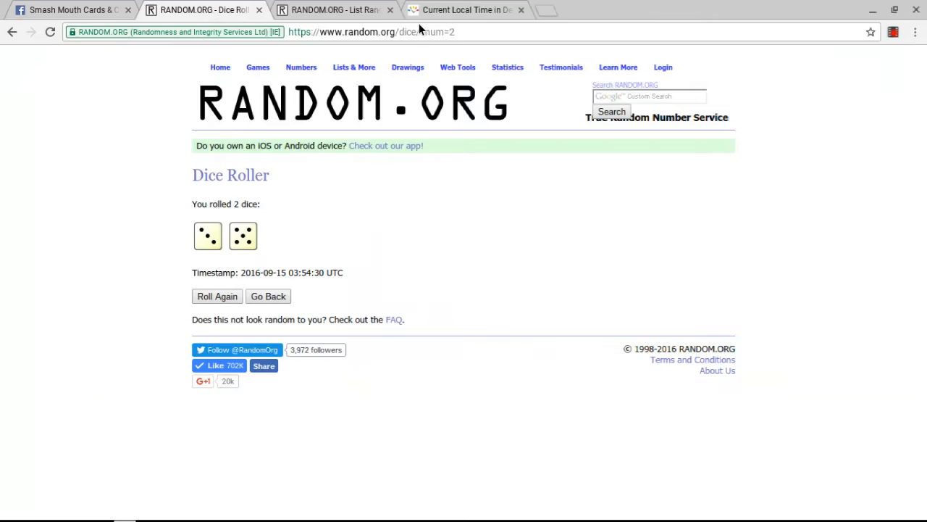
click(464, 10)
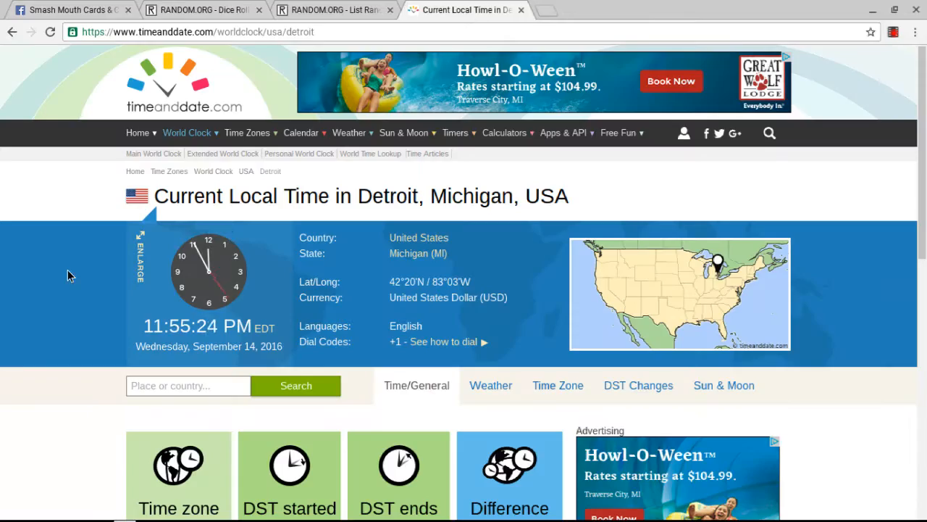
click(326, 10)
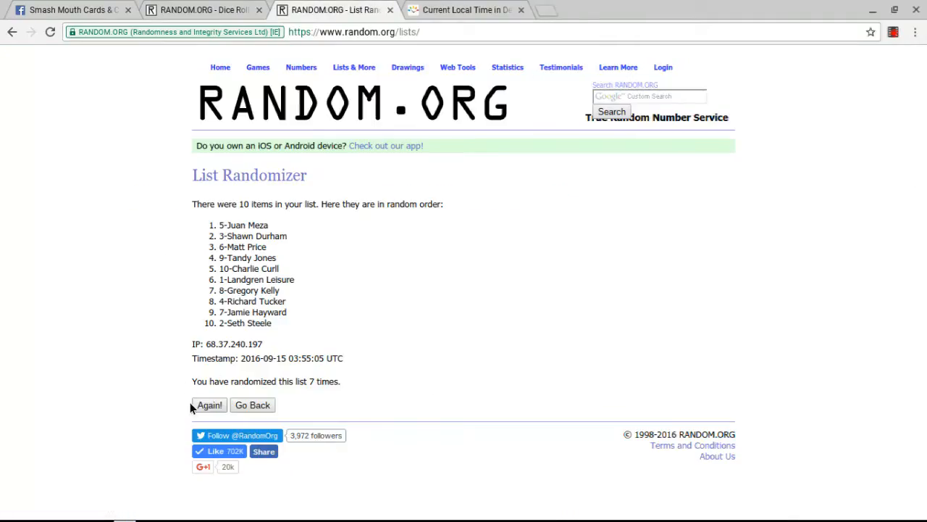
click(209, 404)
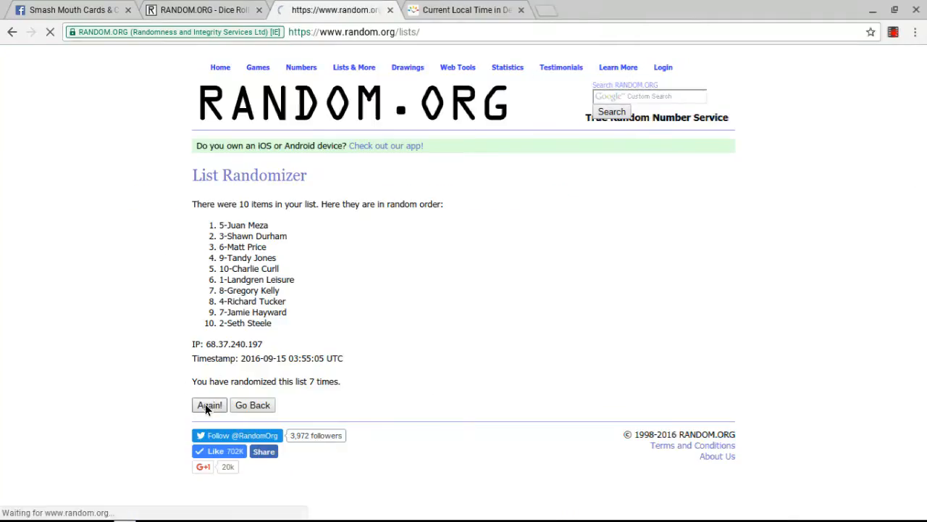
click(209, 404)
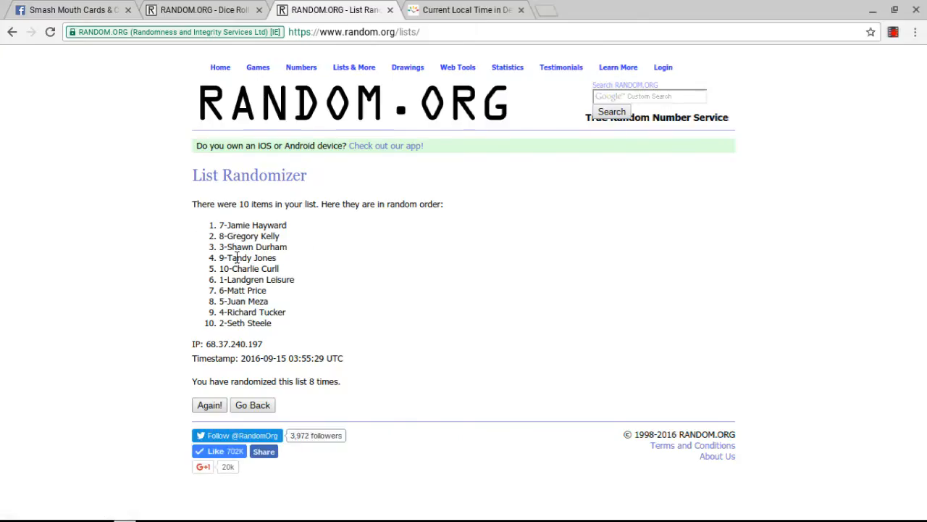
mouse_move(185, 229)
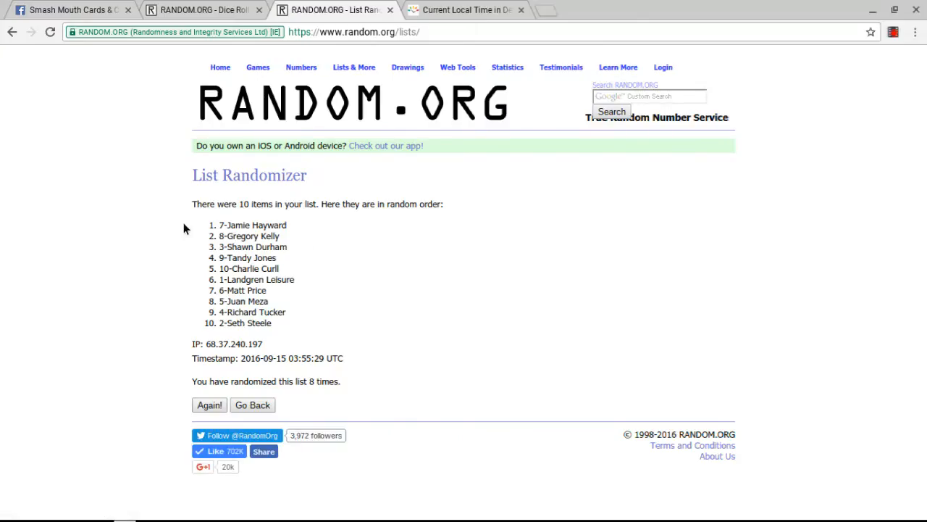
drag(219, 225, 287, 250)
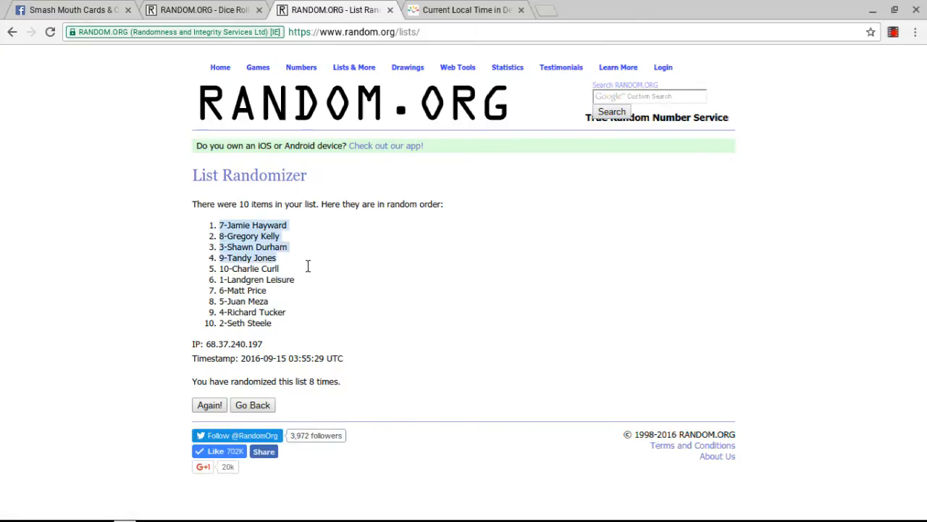
mouse_move(178, 163)
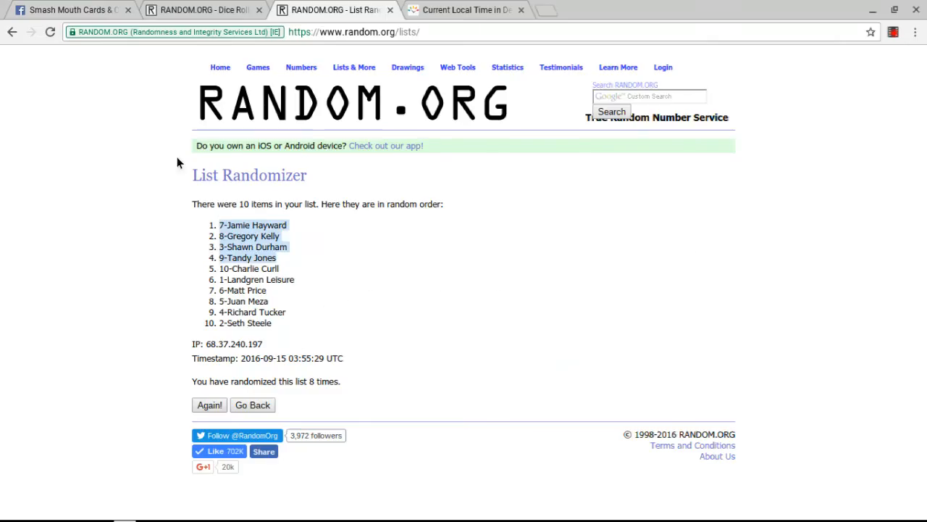
Post a 'done' comment on the Facebook group post, below the 'live' comment
click(69, 9)
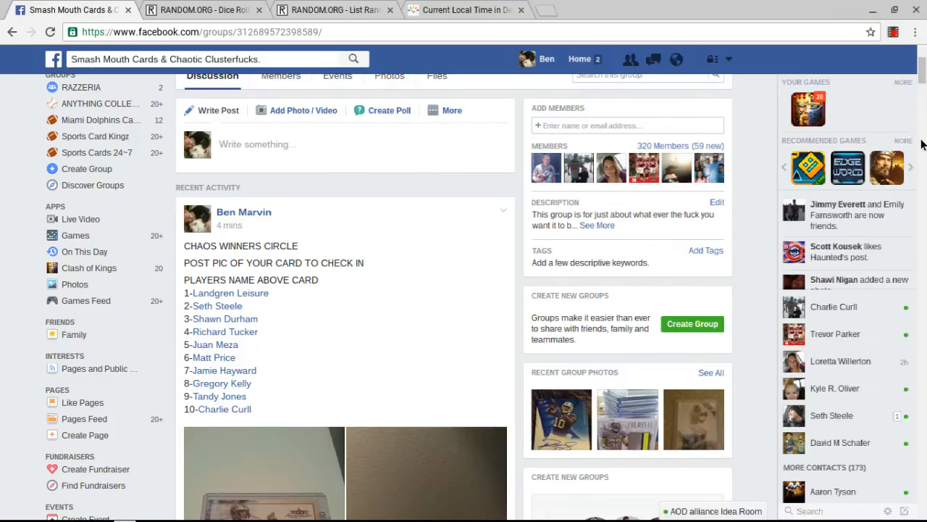
scroll(down, 3)
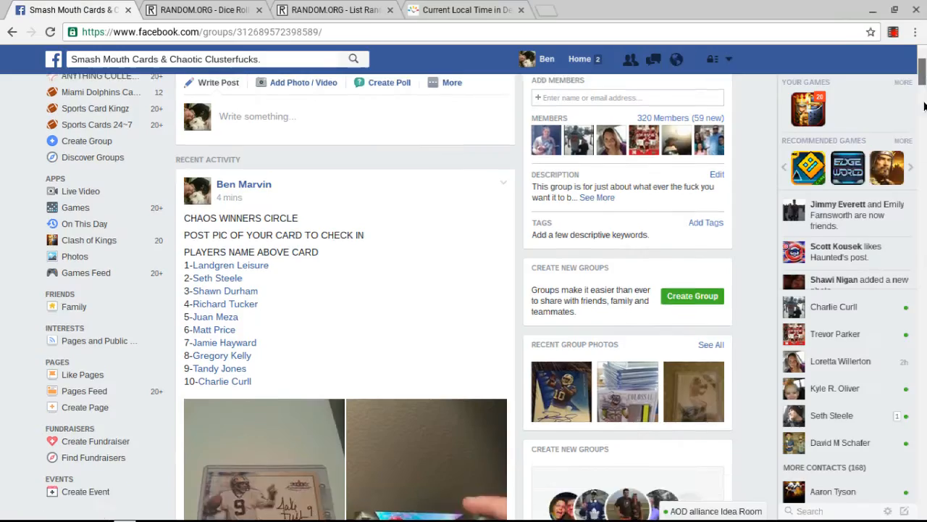
scroll(down, 3)
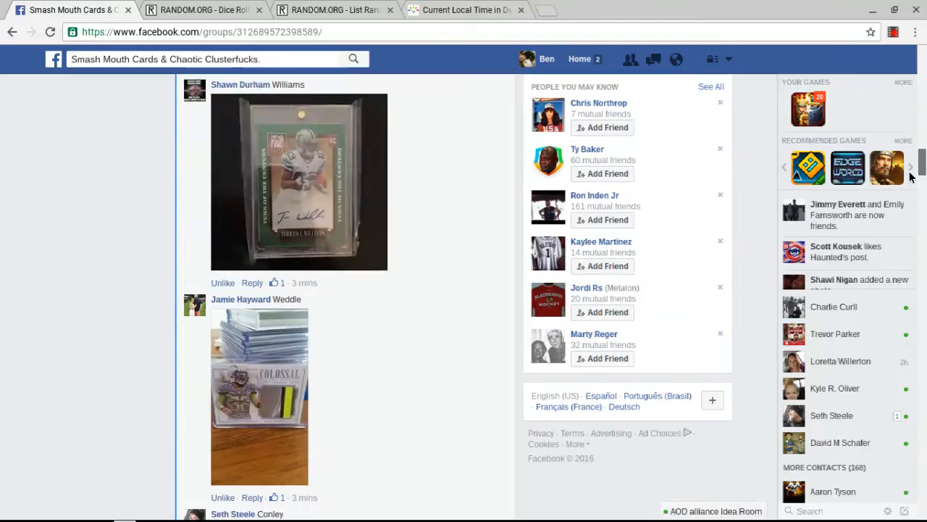
scroll(down, 3)
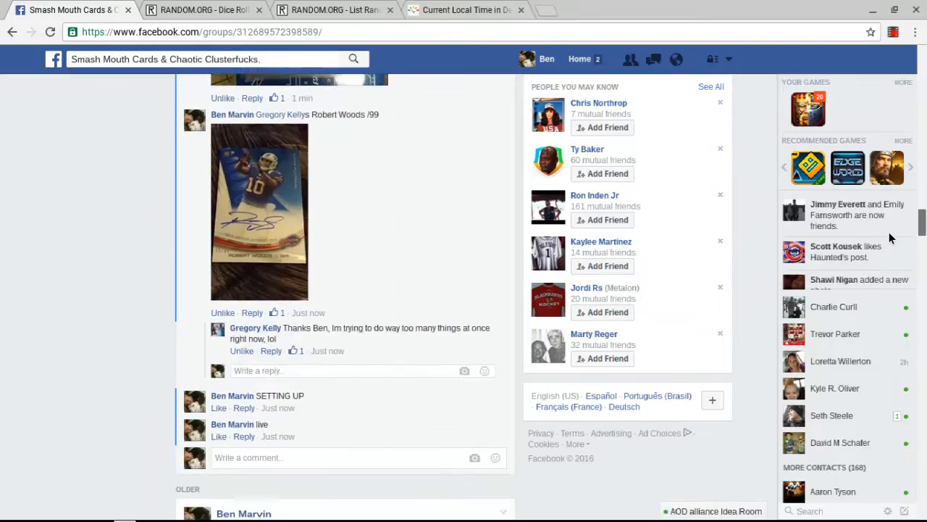
scroll(down, 3)
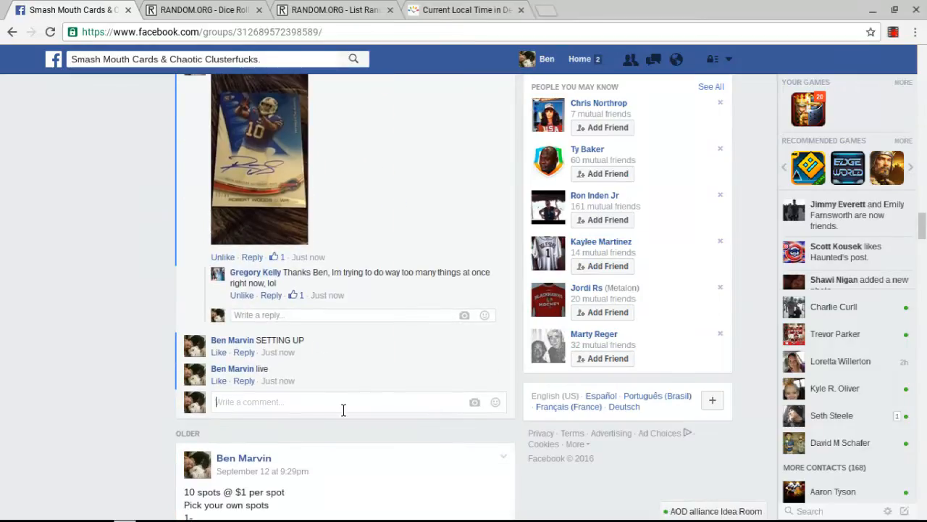
text(done)
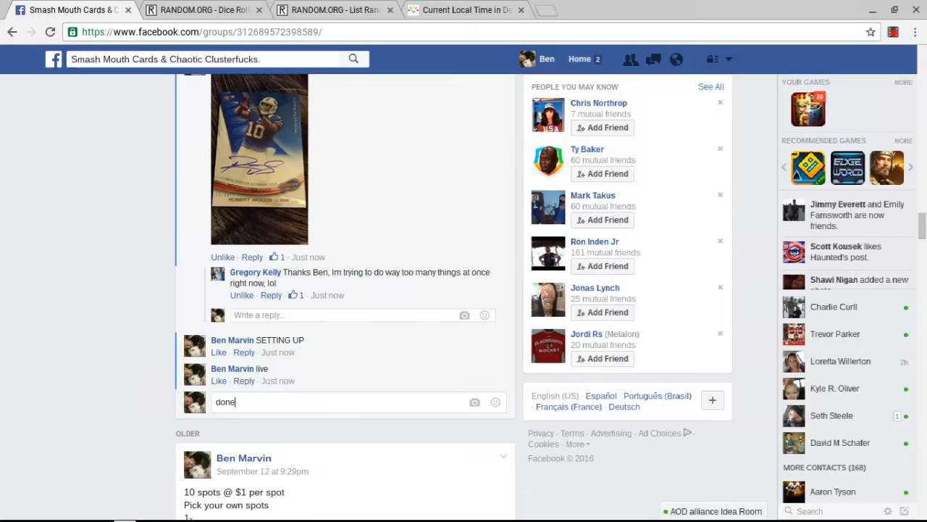
key(enter)
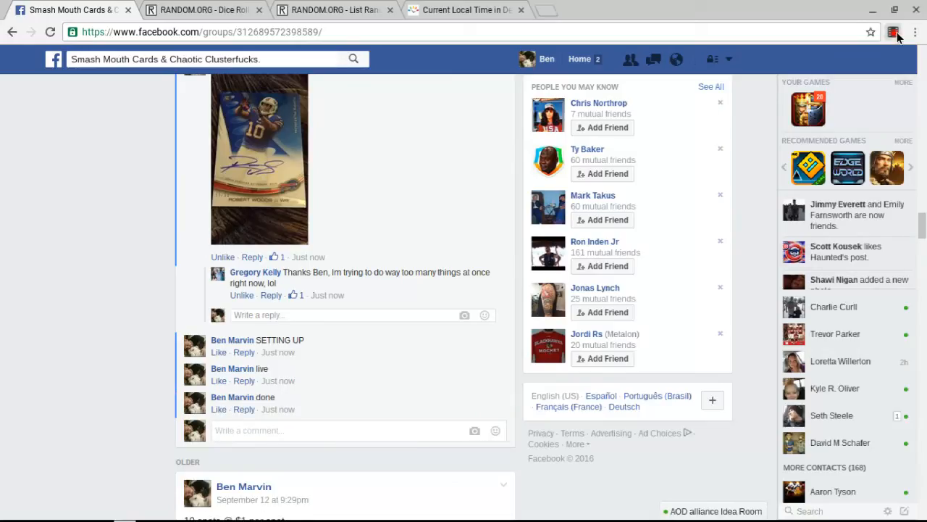
click(896, 32)
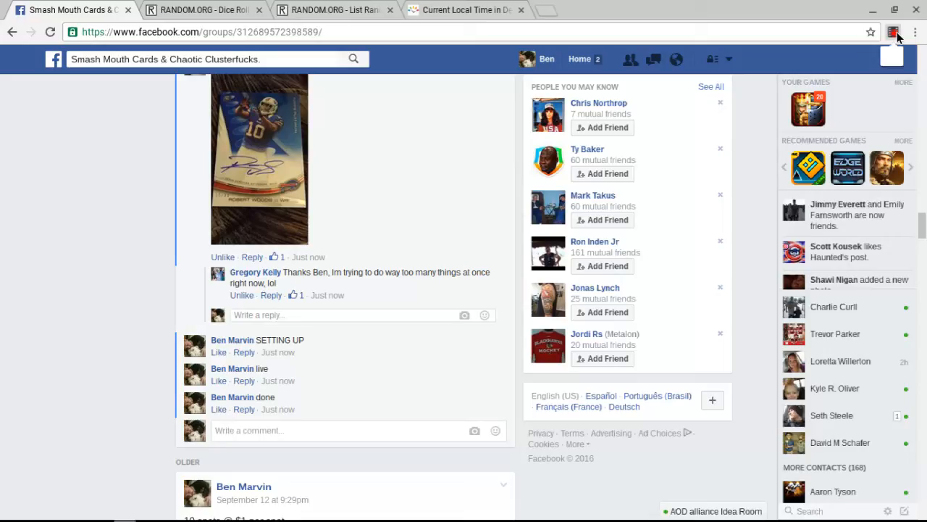